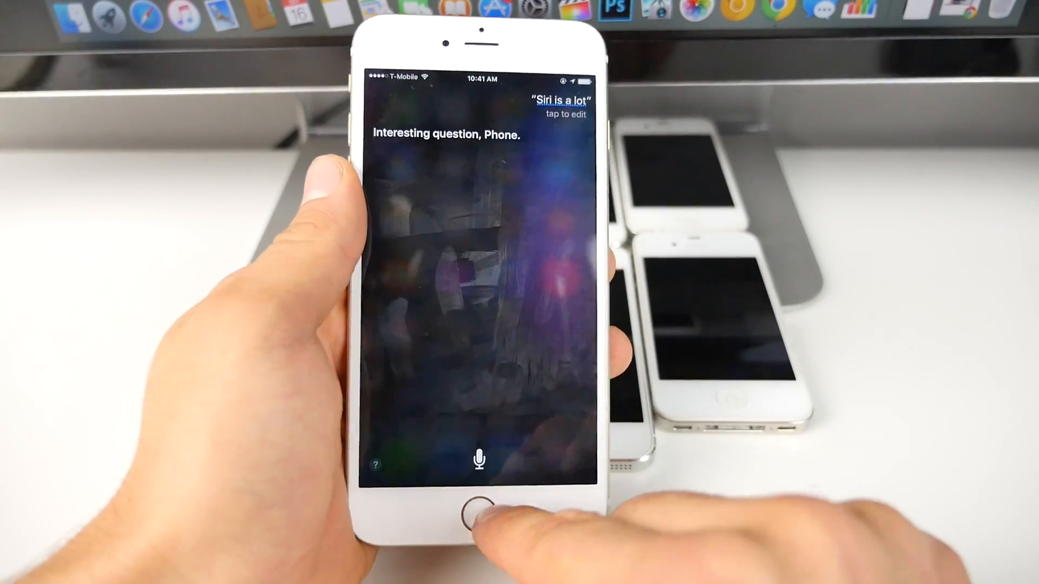
Dismiss Siri and open the Settings list showing Wi-Fi, Bluetooth and Cellular.
{"action": "left_click", "coordinate": [481, 523]}
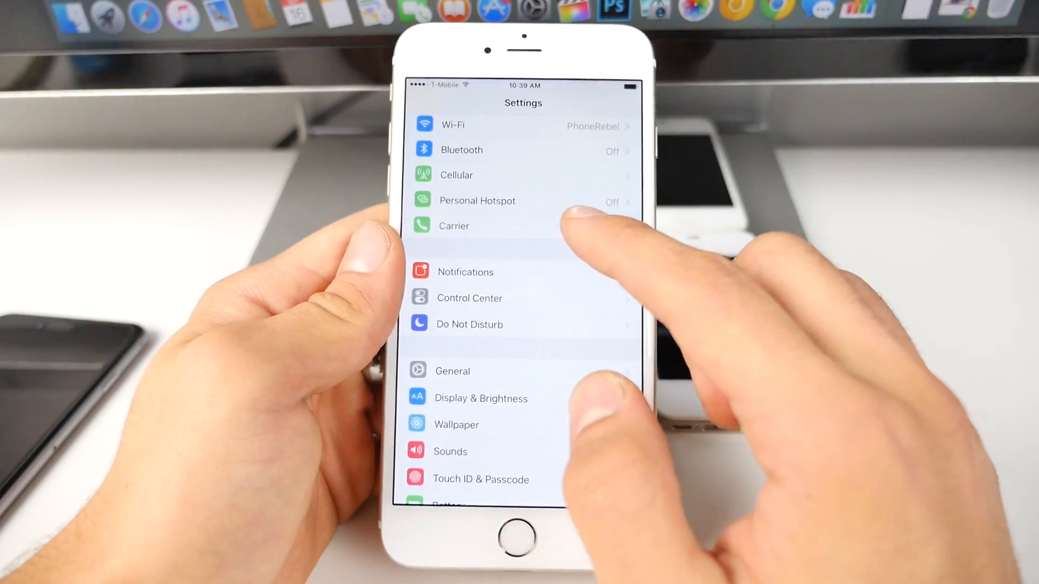
Scroll down through the Settings categories.
{"action": "scroll", "scroll_direction": "down", "scroll_amount": 3}
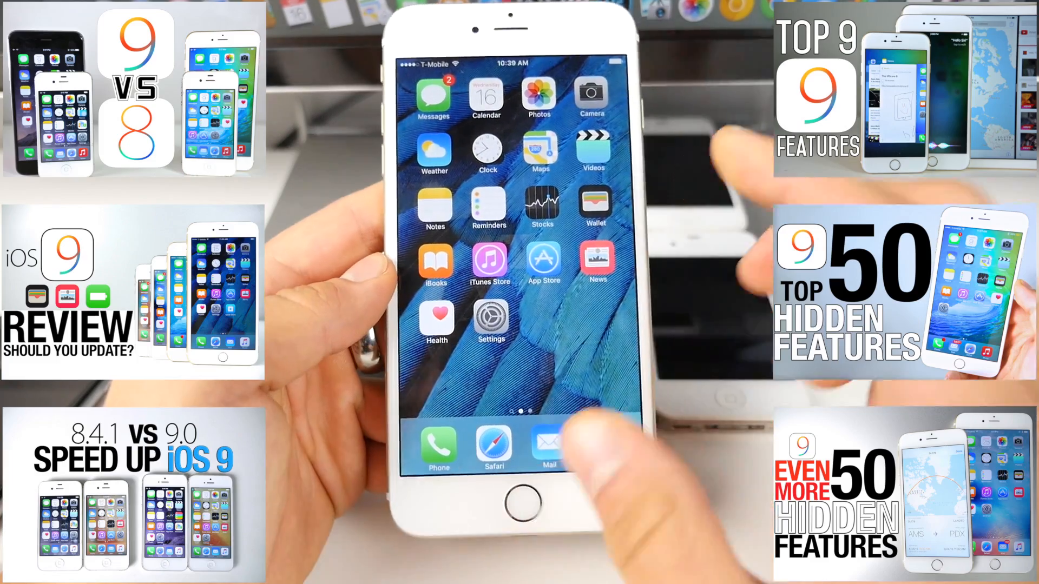
{"action": "left_click", "coordinate": [491, 320]}
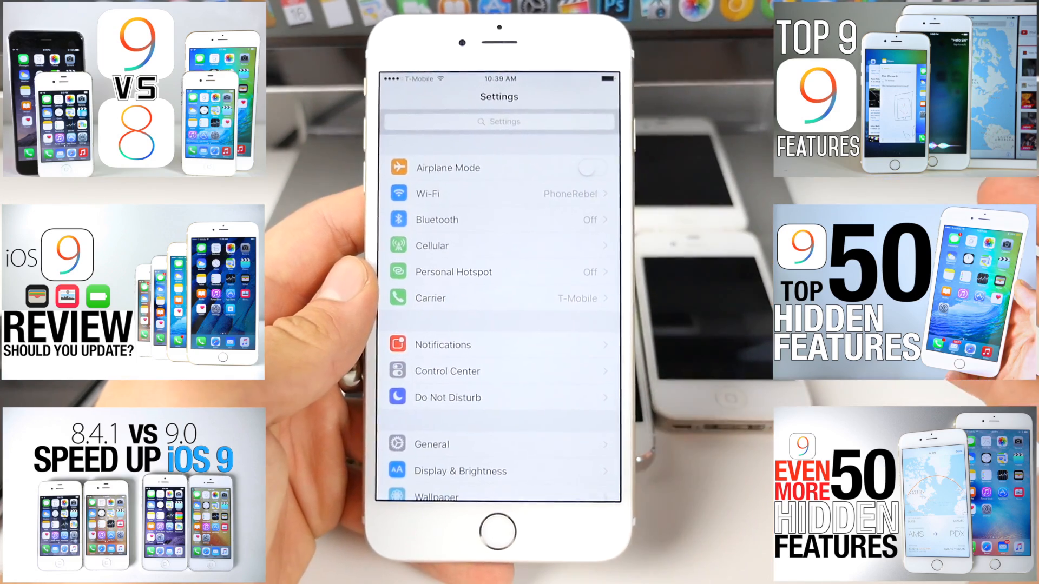
{"action": "scroll", "scroll_direction": "down", "scroll_amount": 3}
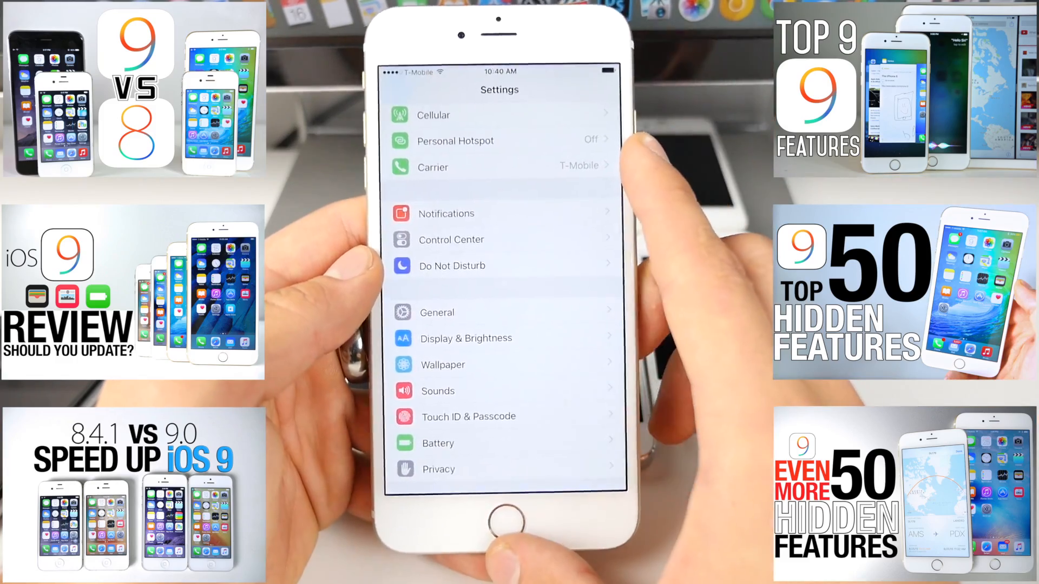
{"action": "left_click", "coordinate": [483, 533]}
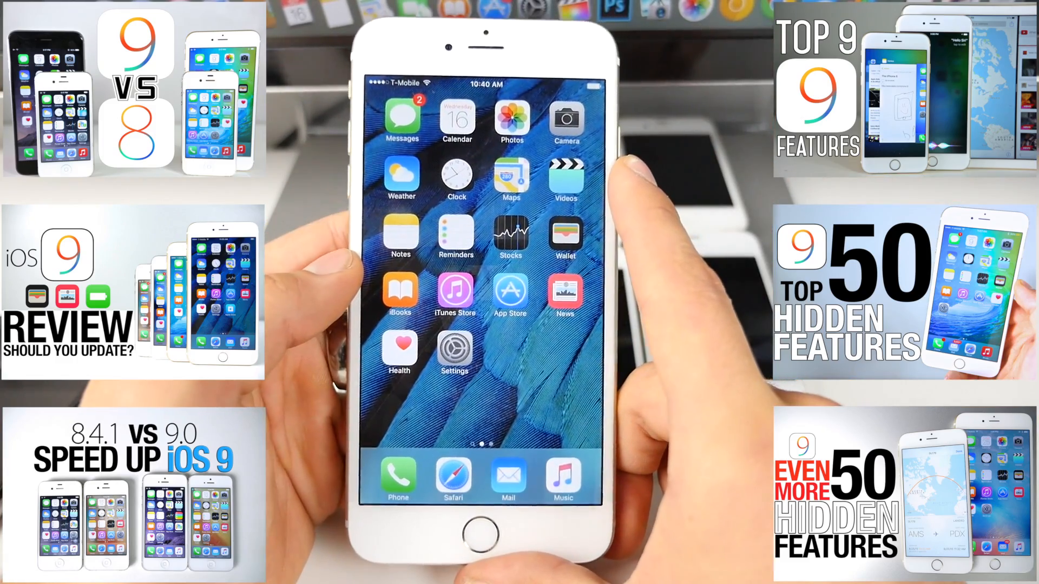